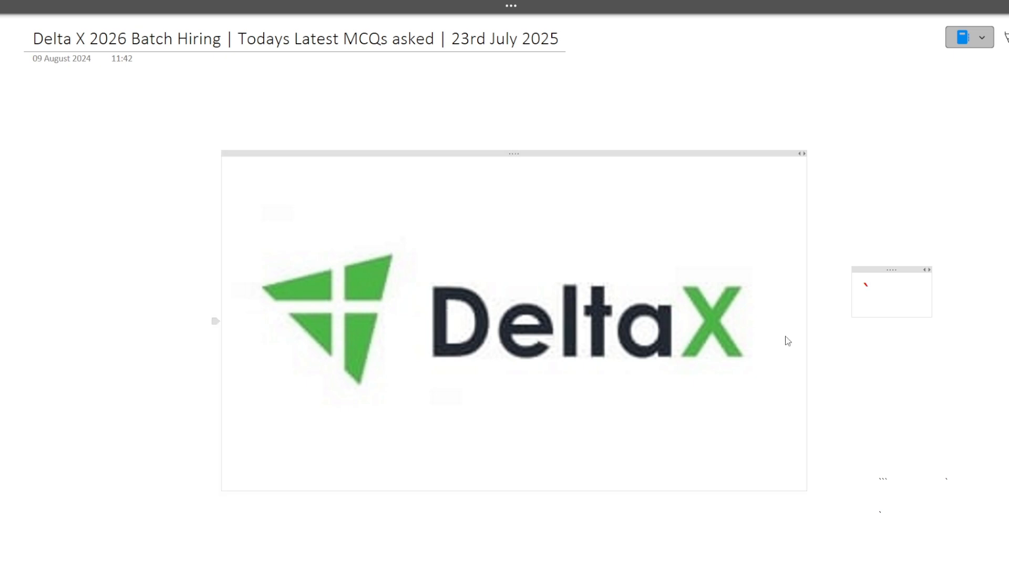
# - Switch to the Telegram tab showing the codebashersDiscussion exam group preview
pyautogui.press('alt+tab')
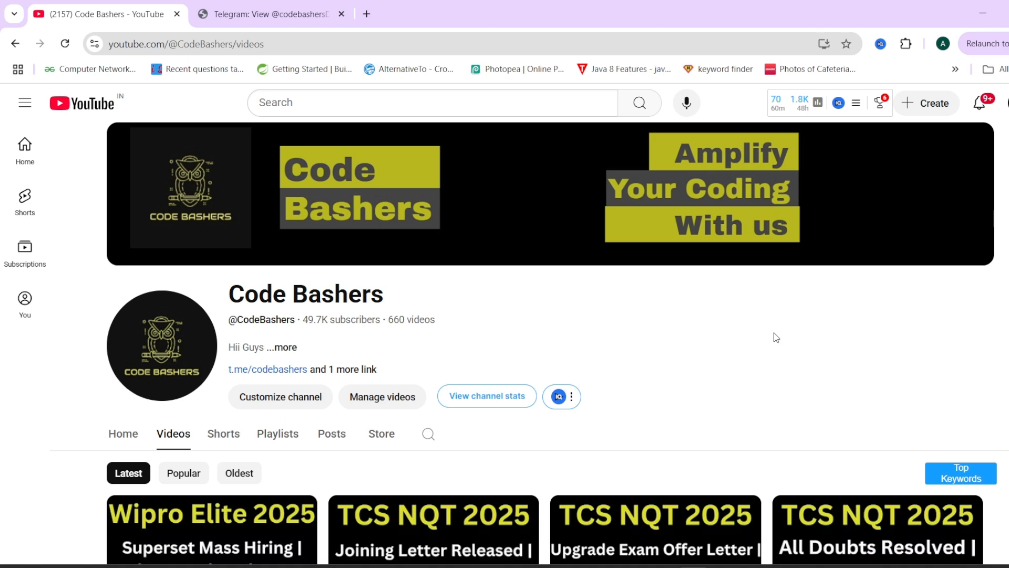
pyautogui.moveTo(512, 286)
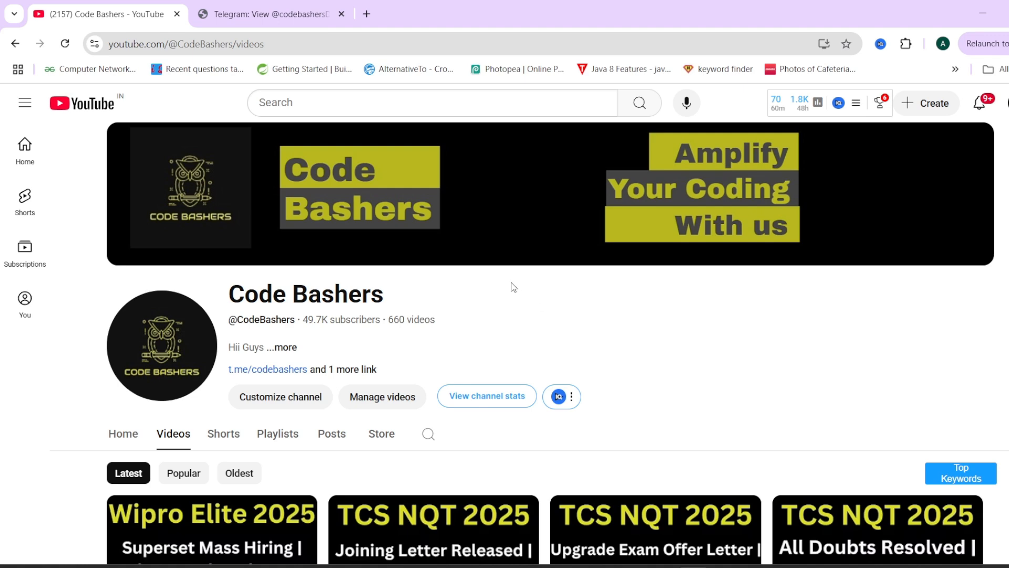
pyautogui.moveTo(532, 318)
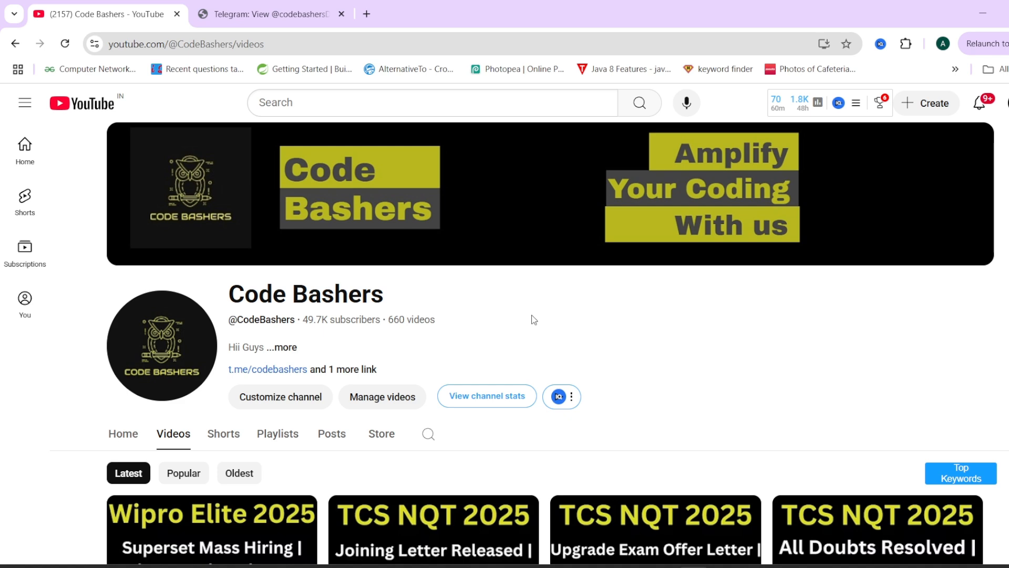
pyautogui.moveTo(365, 158)
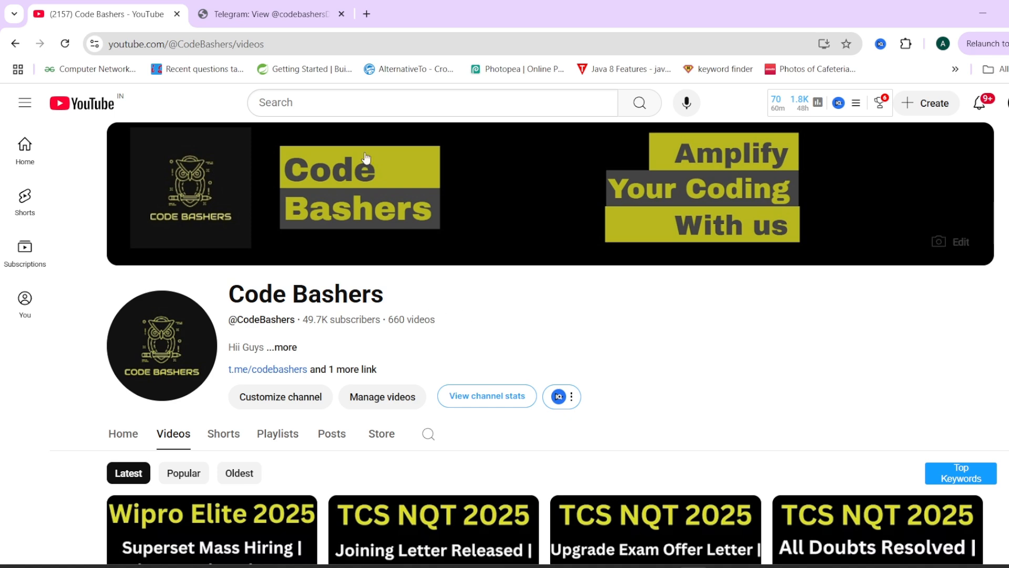
pyautogui.click(269, 15)
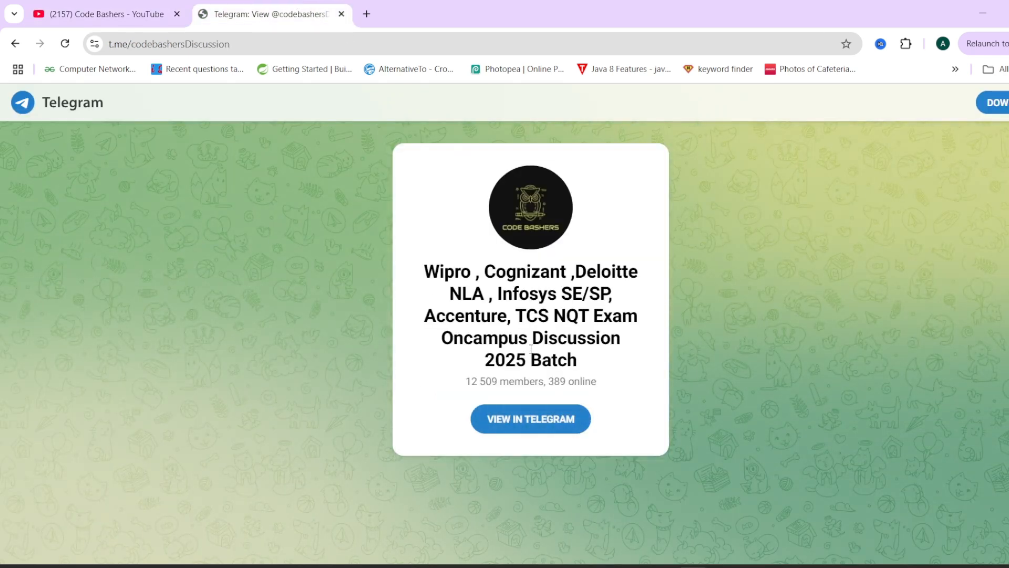
pyautogui.moveTo(516, 304)
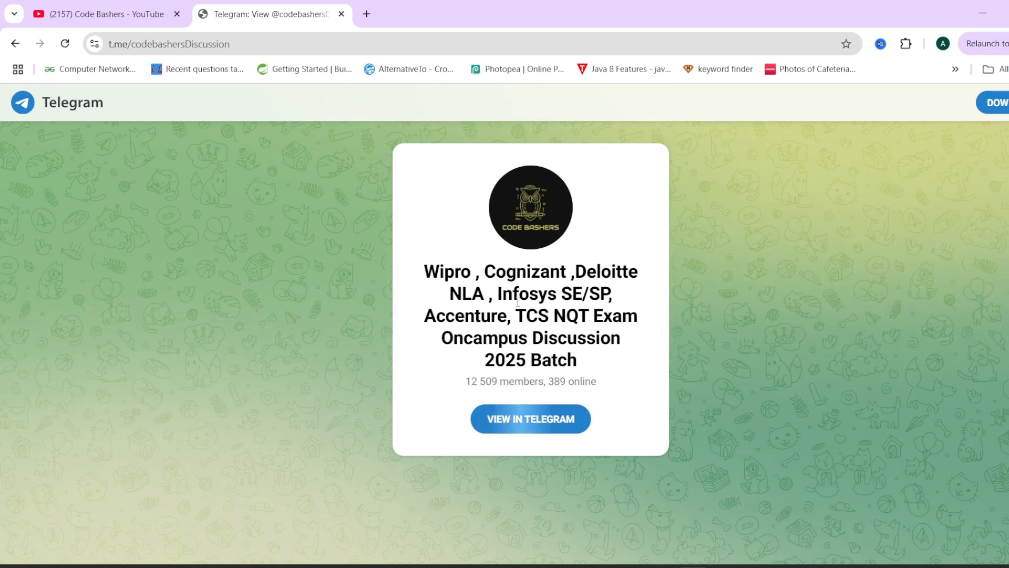
pyautogui.moveTo(530, 343)
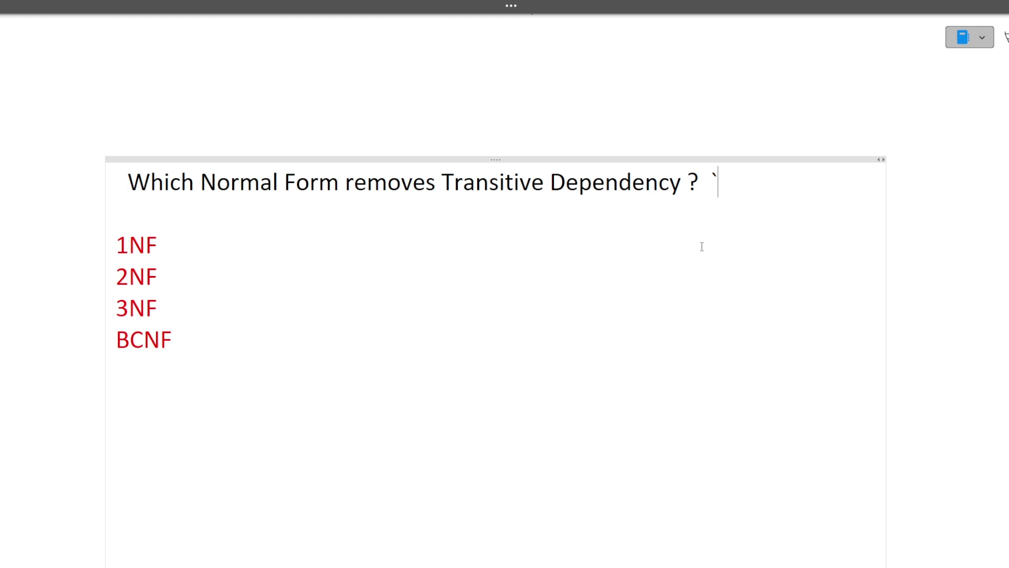
pyautogui.moveTo(205, 247)
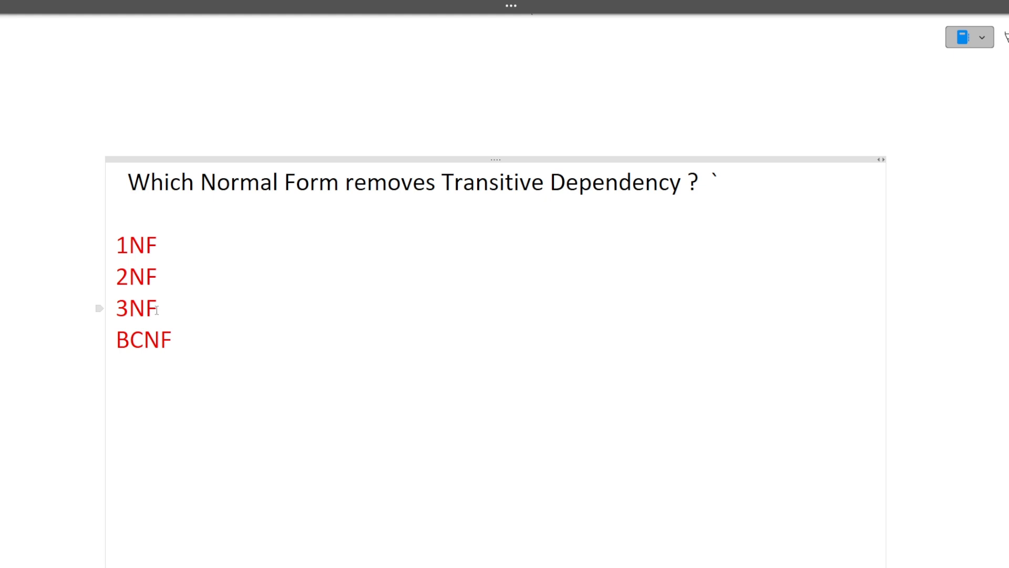
# - Select 3NF and highlight it as the normal form removing transitive dependency
pyautogui.doubleClick(136, 310)
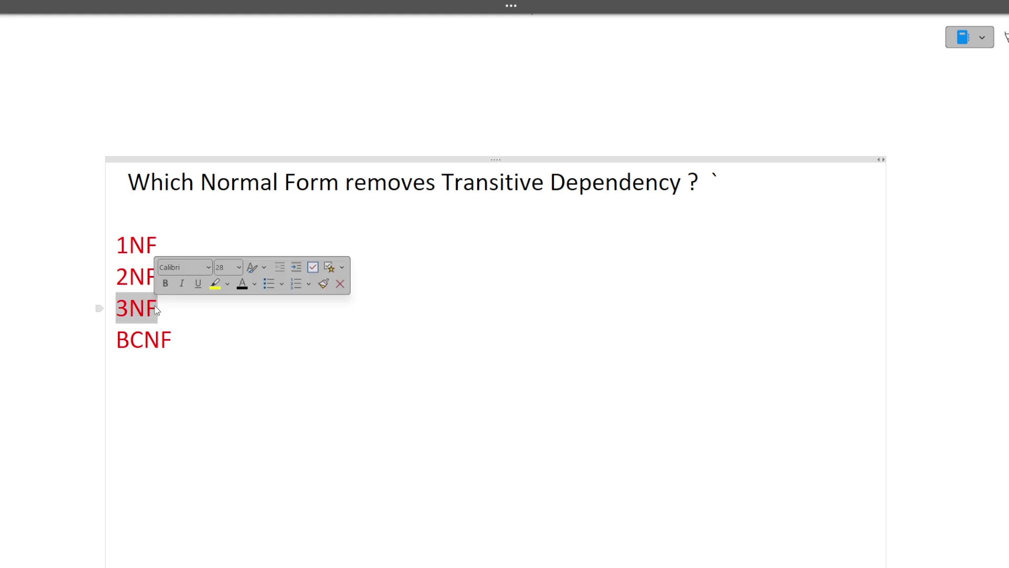
pyautogui.press('Alt+Tab')
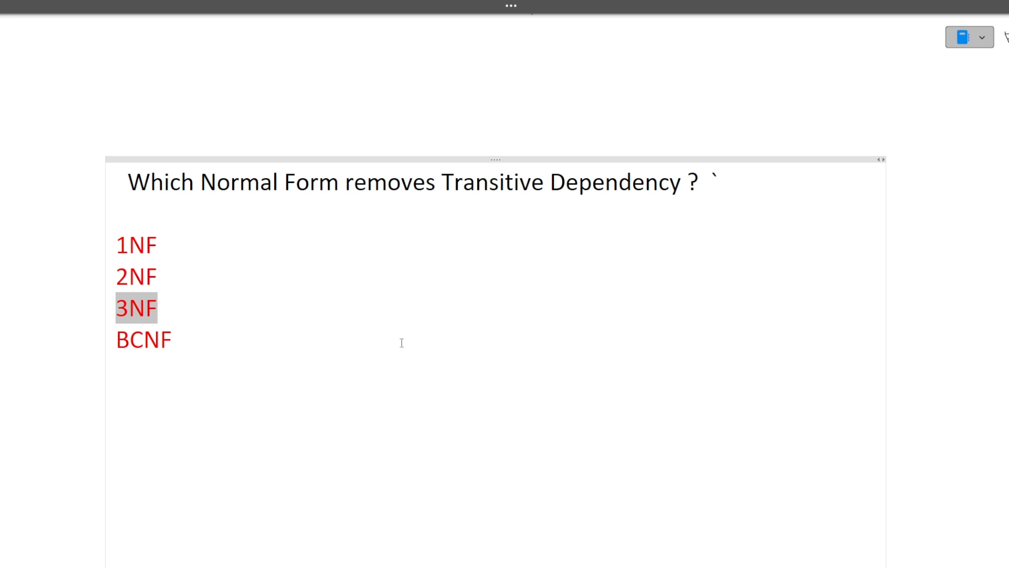
# - Move to the constructor question and leave Copy Constructor marked, deselecting the text
pyautogui.scroll(-3)
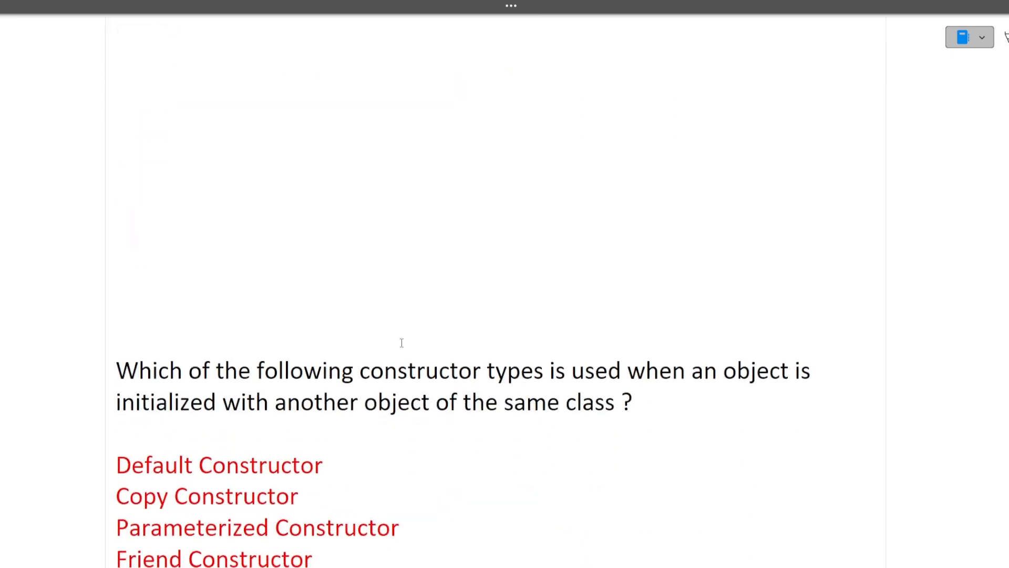
pyautogui.scroll(-3)
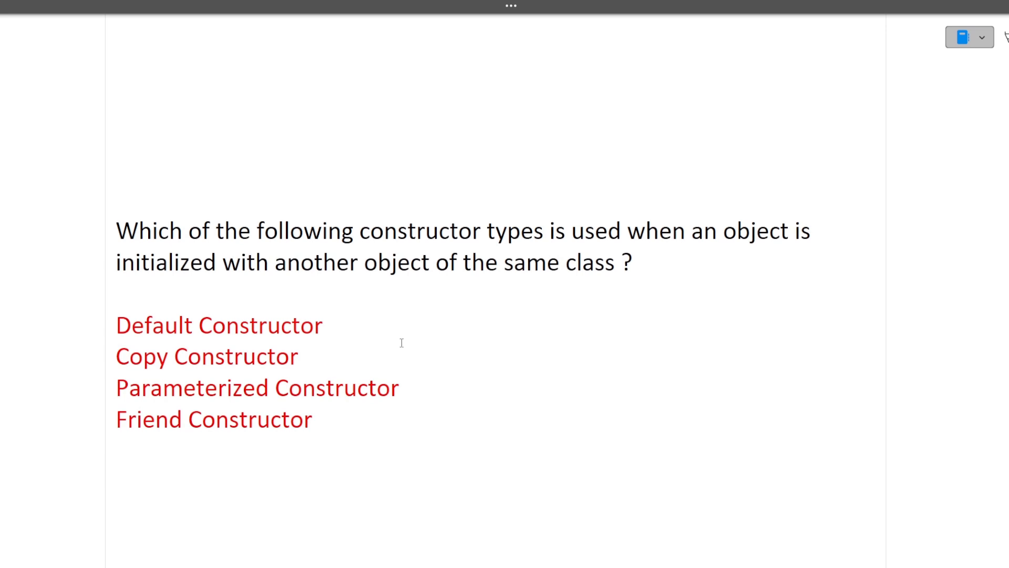
pyautogui.moveTo(417, 325)
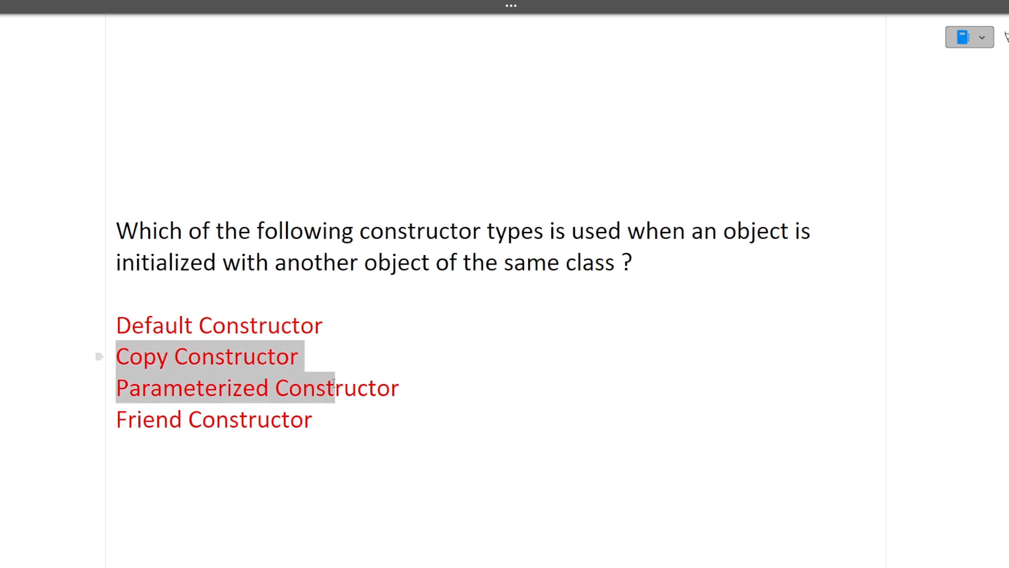
pyautogui.click(121, 355)
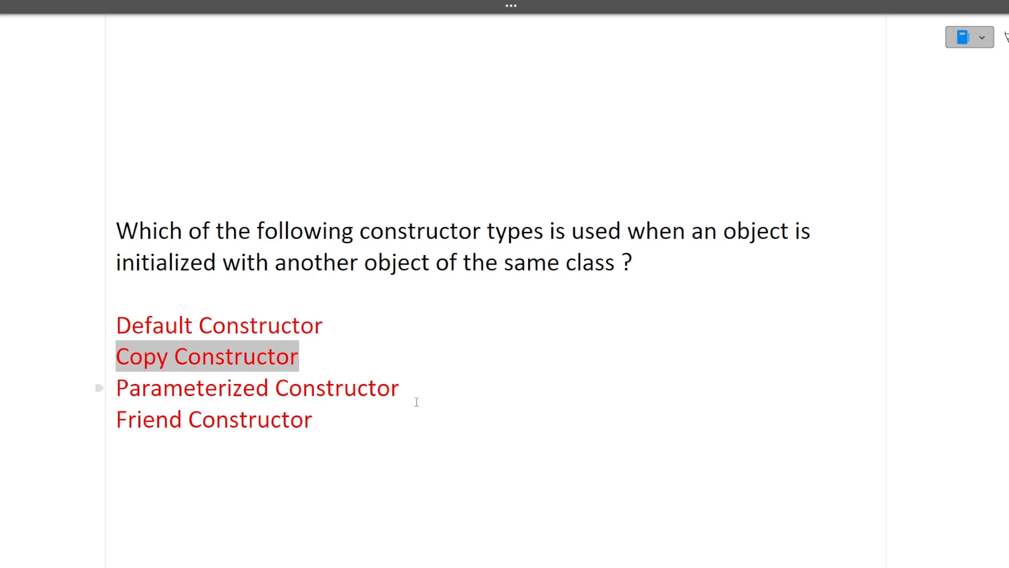
# - Move to the HTTP update-method question and select the GET and POST options
pyautogui.scroll(-3)
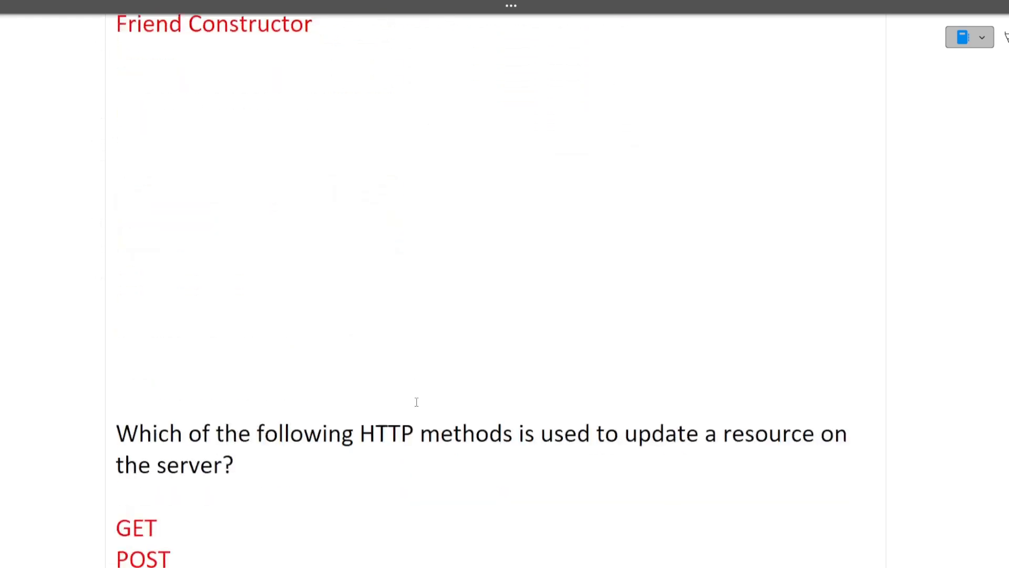
pyautogui.scroll(-3)
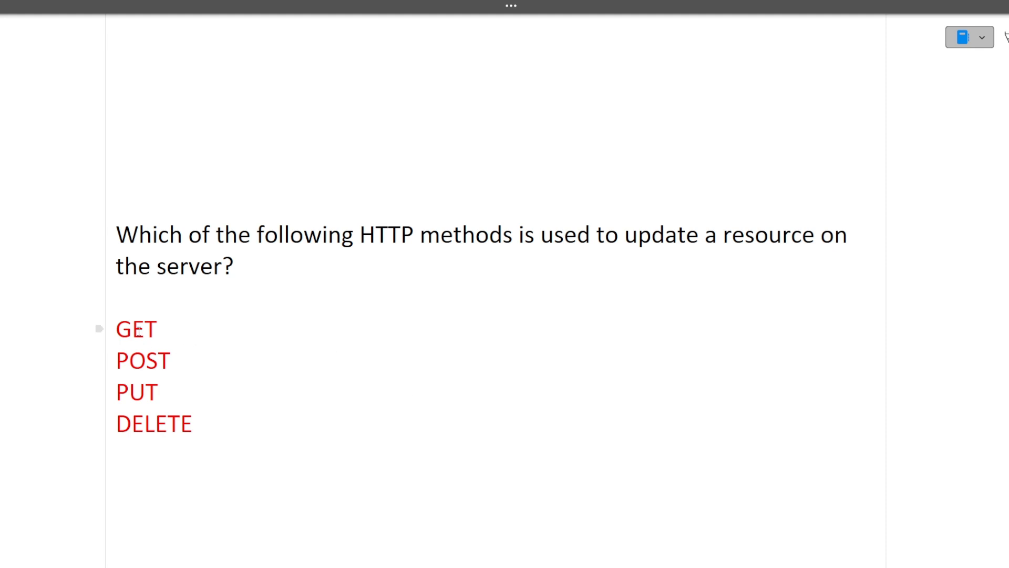
pyautogui.doubleClick(136, 330)
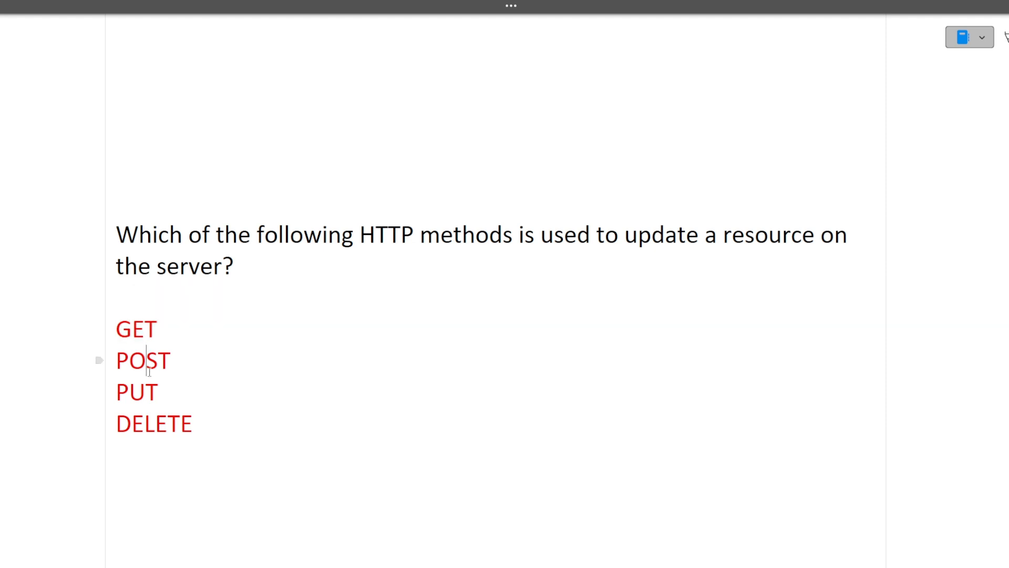
pyautogui.doubleClick(136, 392)
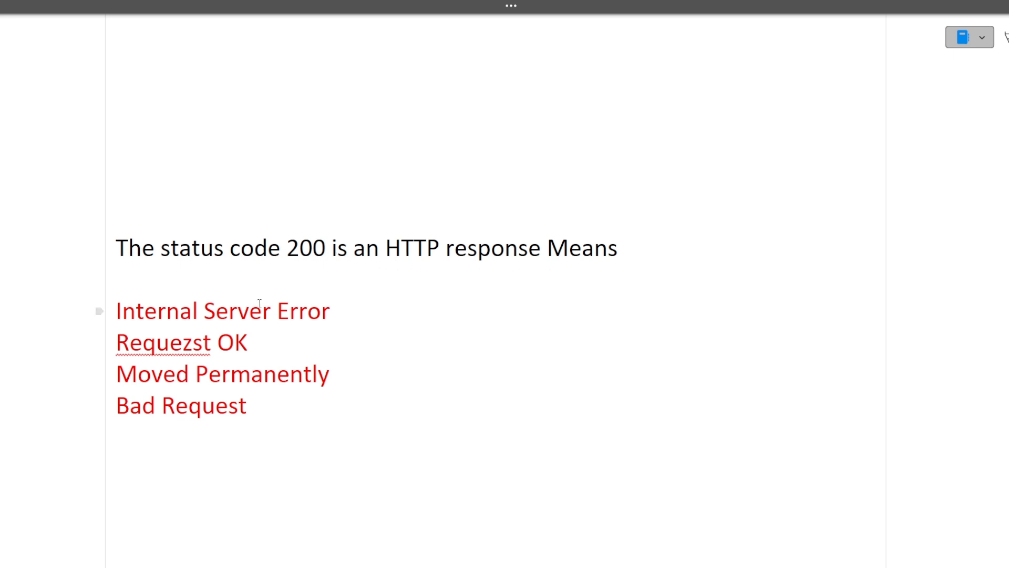
pyautogui.moveTo(284, 312)
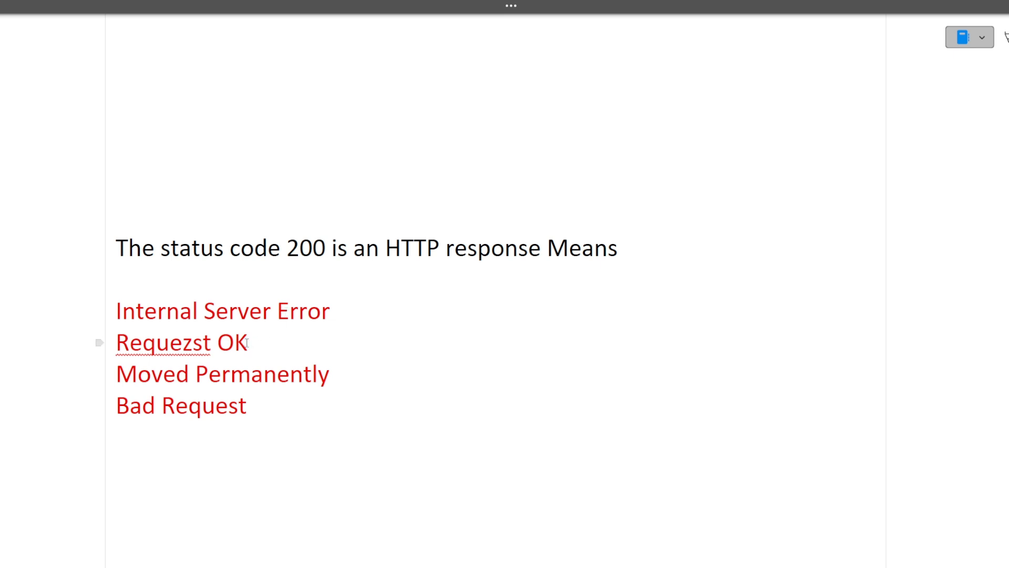
pyautogui.click(191, 380)
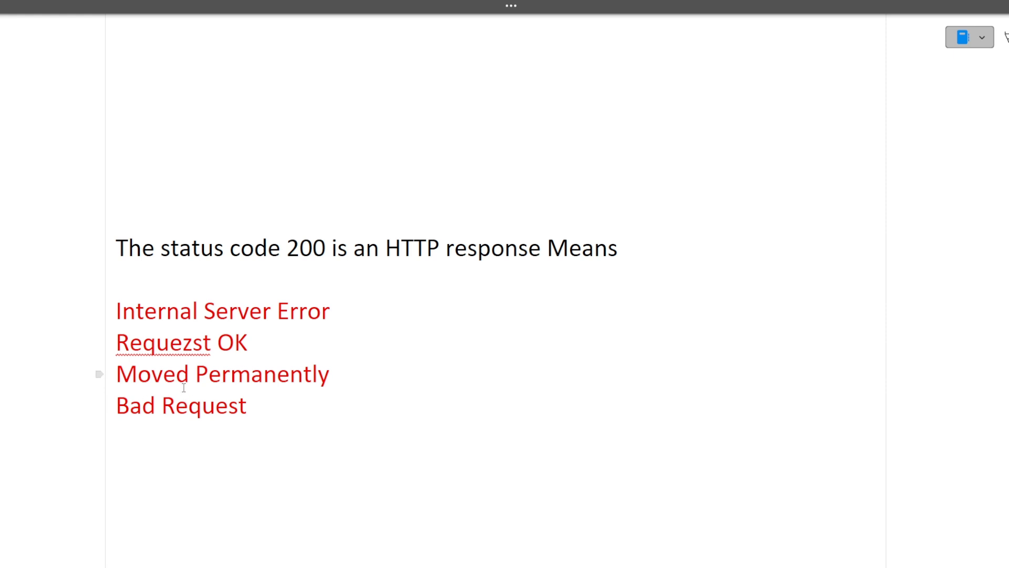
pyautogui.moveTo(317, 355)
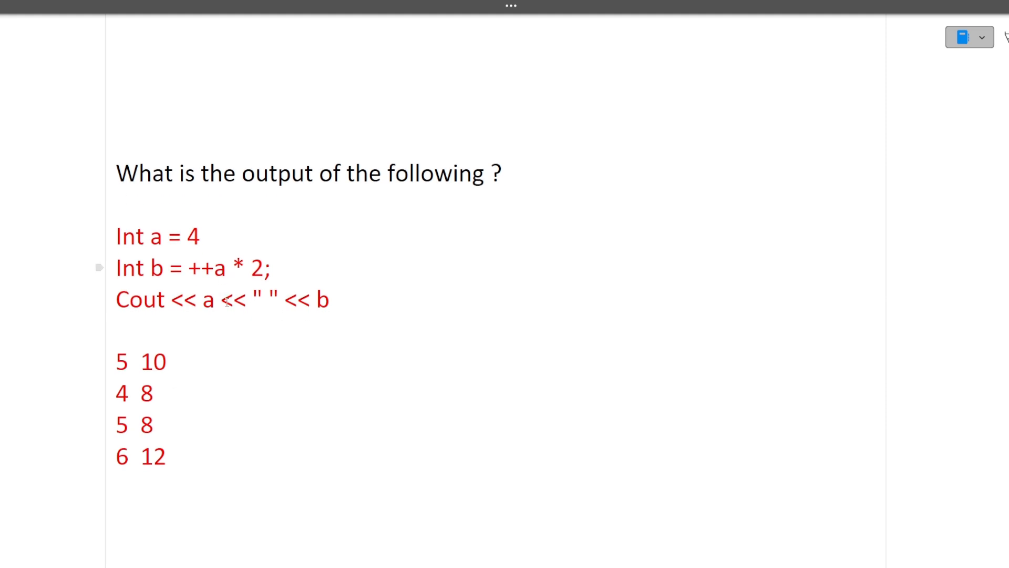
# - Add the working note '5*2 = 10' after the 'Int b = ++a * 2;' line
pyautogui.click(204, 235)
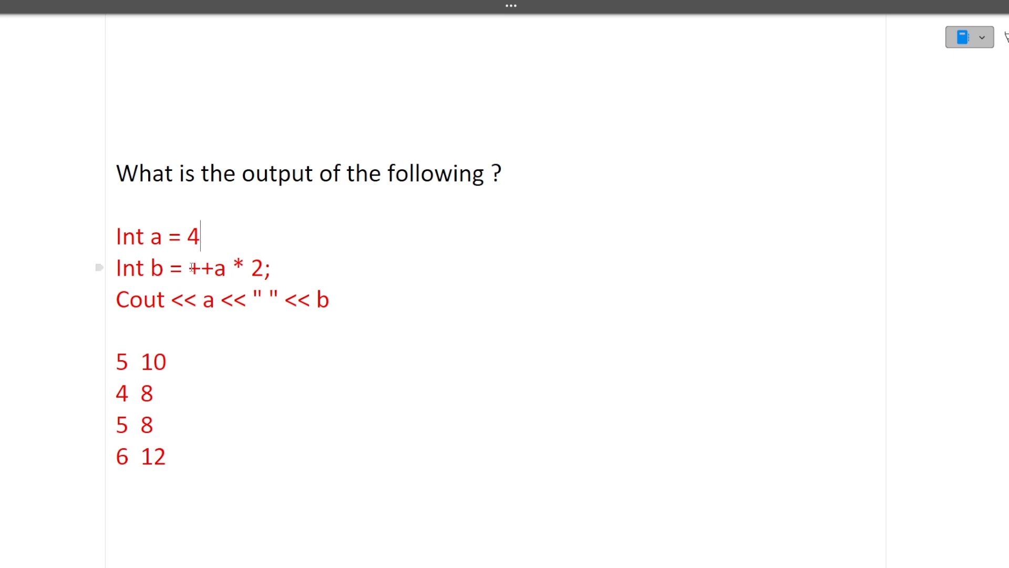
pyautogui.click(188, 268)
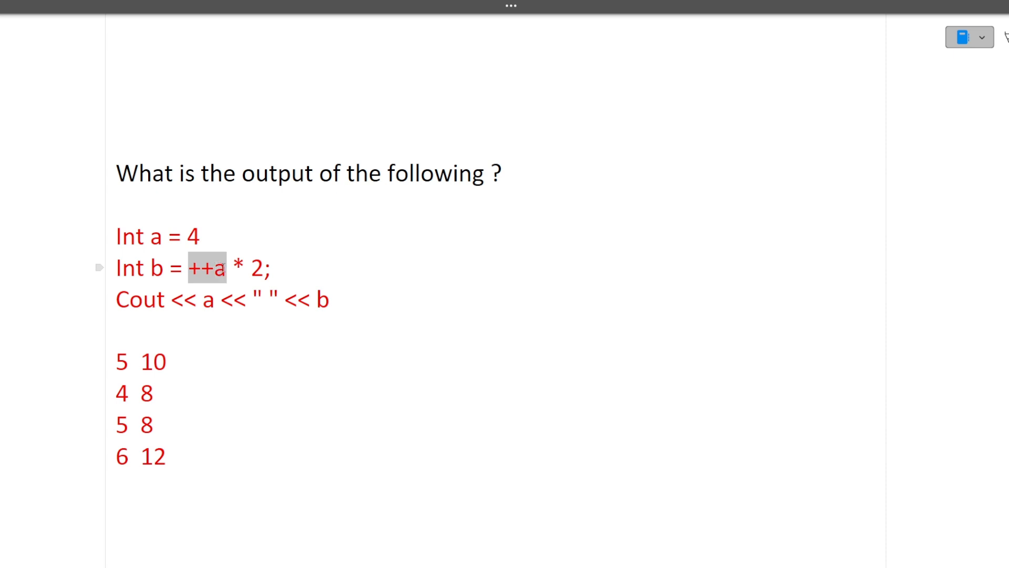
pyautogui.click(263, 271)
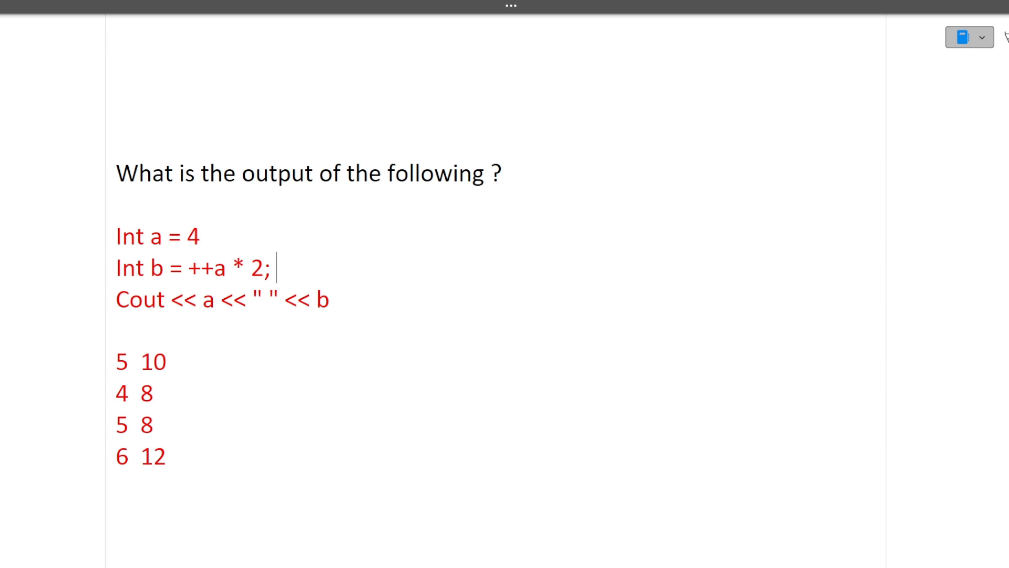
pyautogui.write('5*2 = 10')
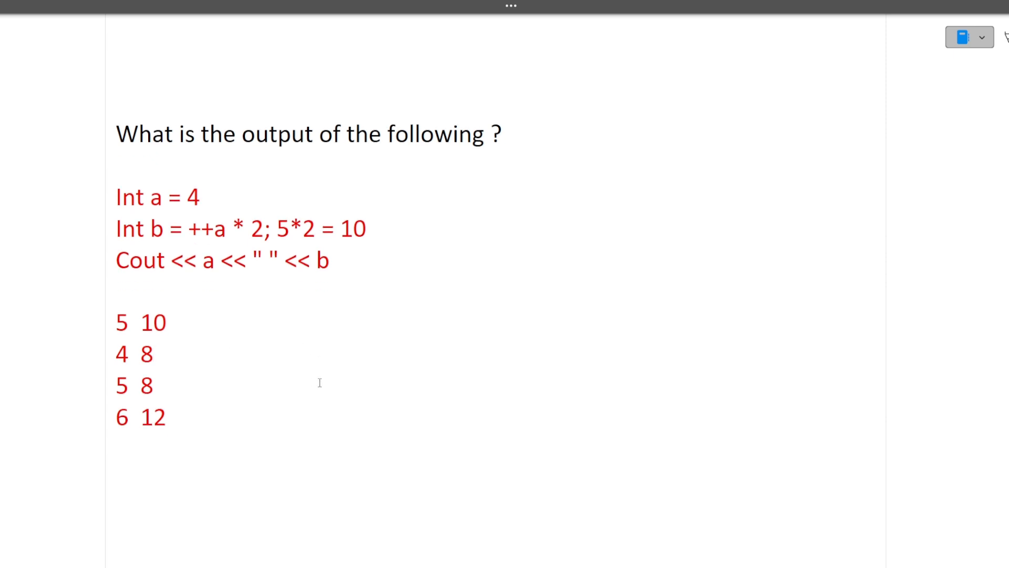
pyautogui.click(153, 355)
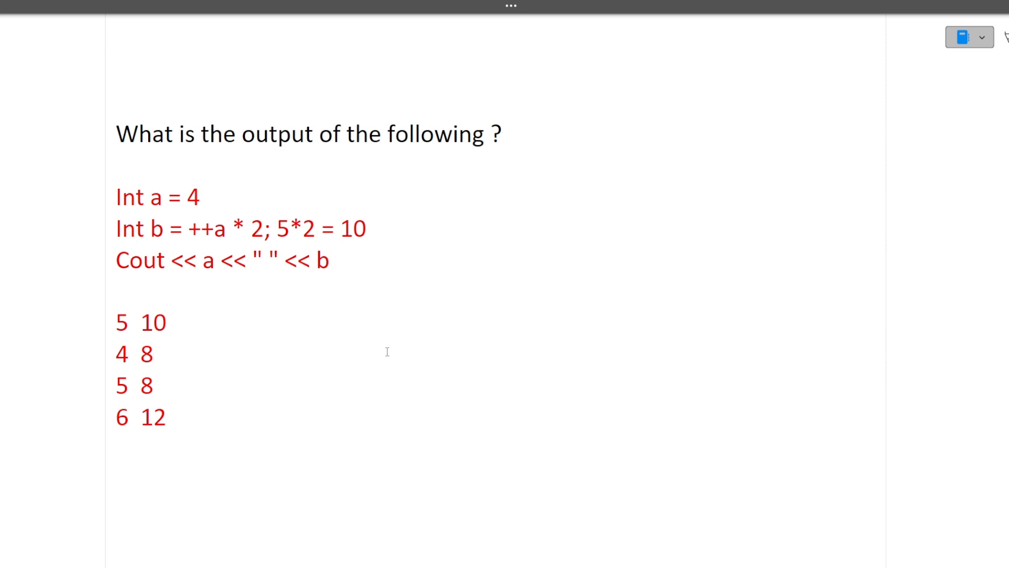
# - Scroll to the next output question with Int a = 5 and a++ * ++a
pyautogui.scroll(-3)
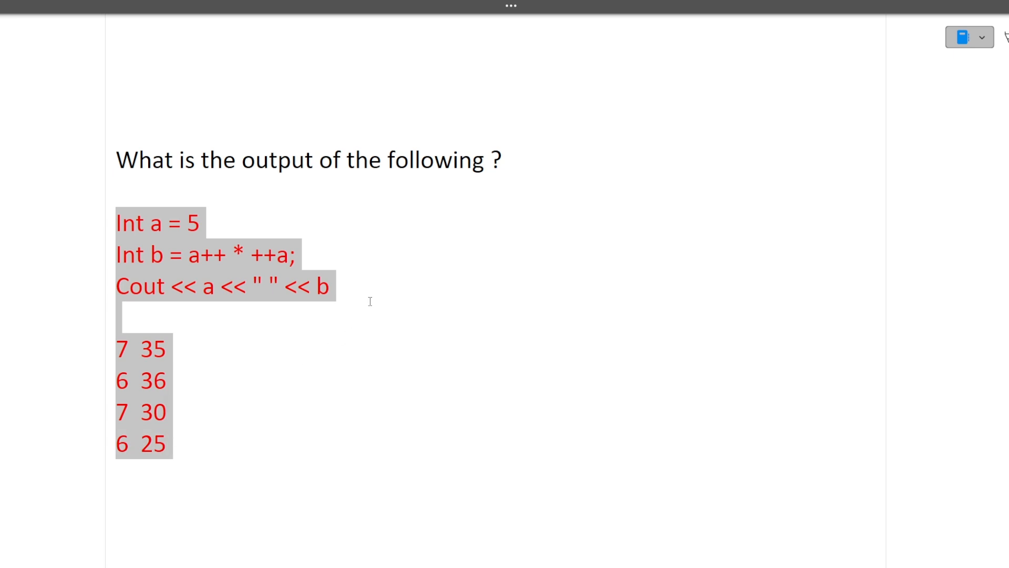
# - Scroll past the HTTP 404 question to the LIFO Principle question with Stack highlighted
pyautogui.scroll(-3)
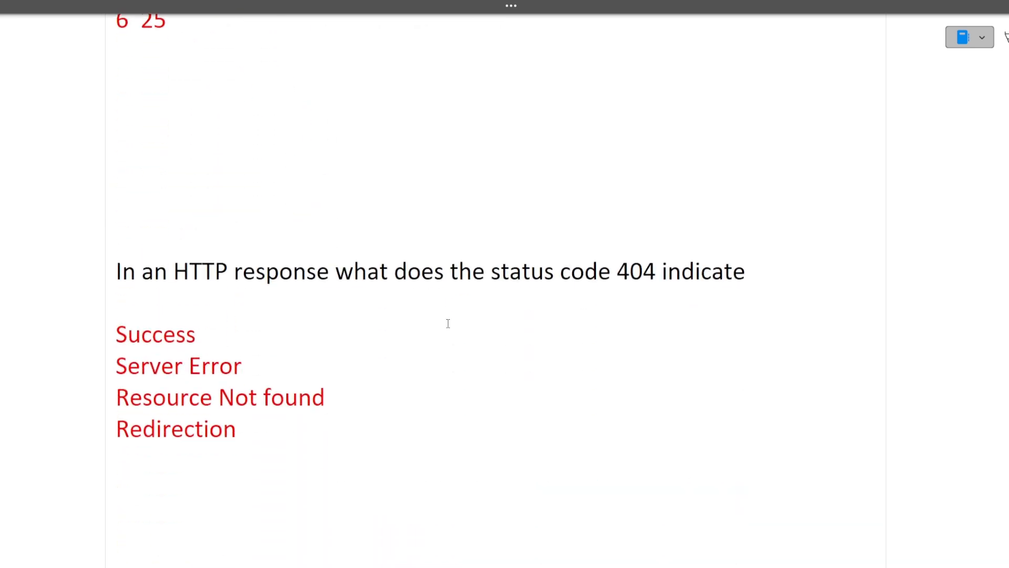
pyautogui.scroll(-3)
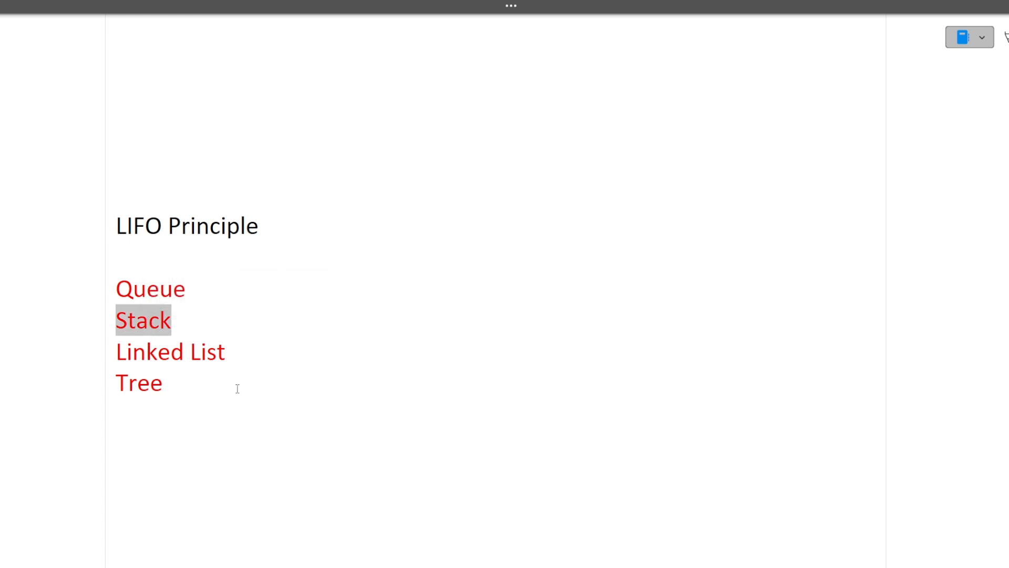
# - Scroll down to the question on normal forms reducing database redundancy
pyautogui.scroll(-3)
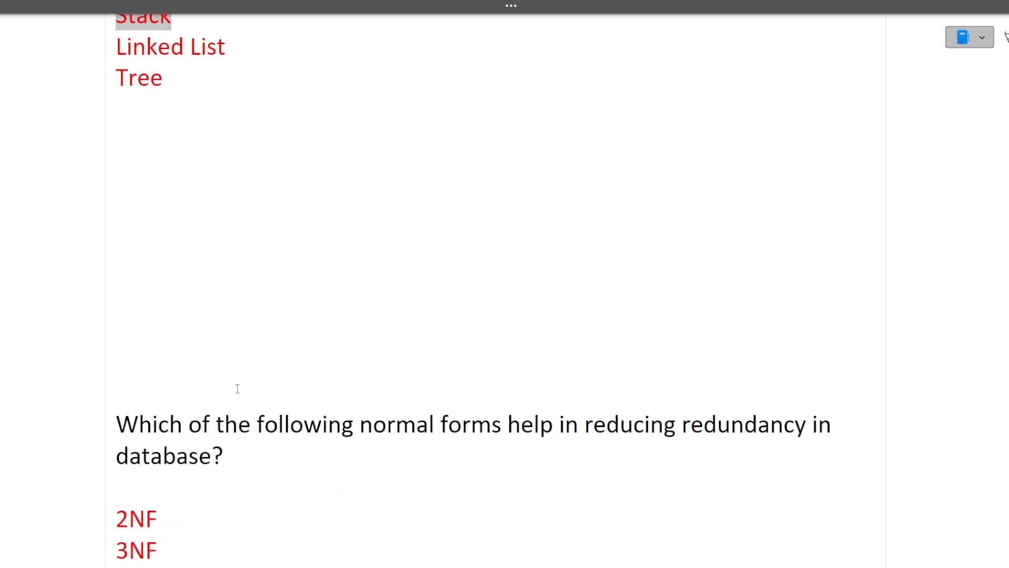
pyautogui.scroll(-3)
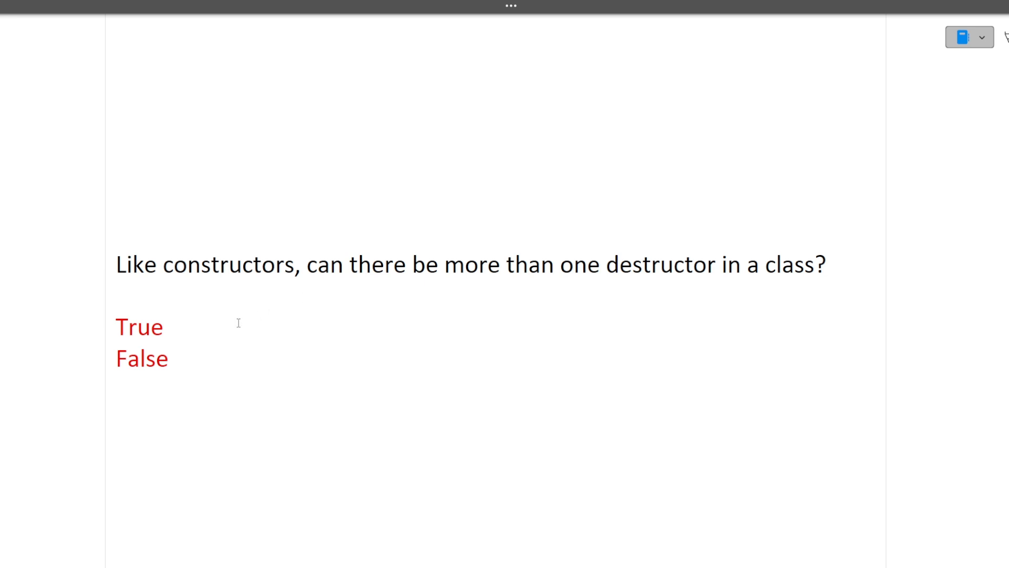
# - Select DFS as the backtracking traversal answer, then move to the GET/POST/HEAD question
pyautogui.click(158, 359)
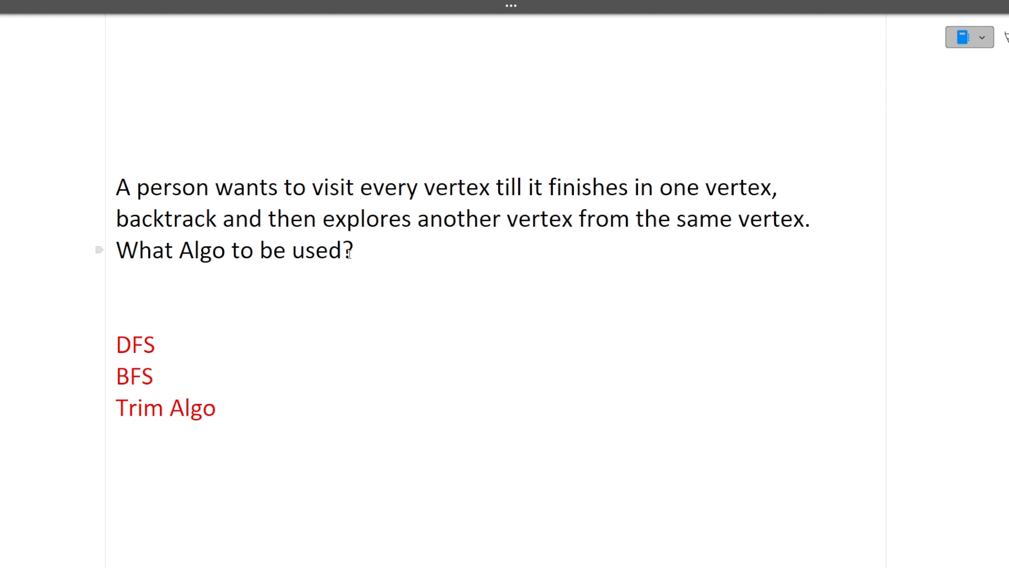
pyautogui.moveTo(152, 385)
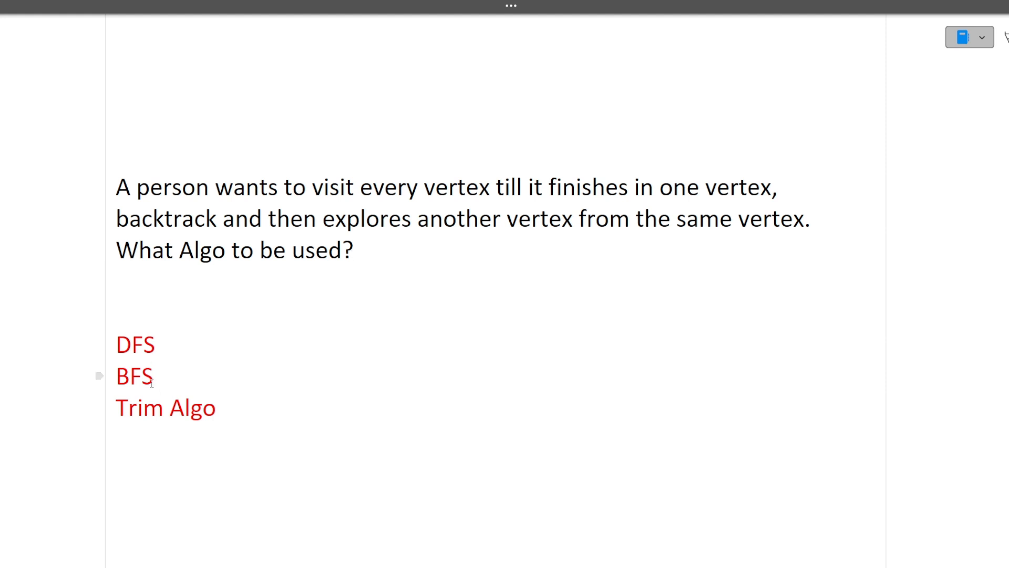
pyautogui.doubleClick(134, 345)
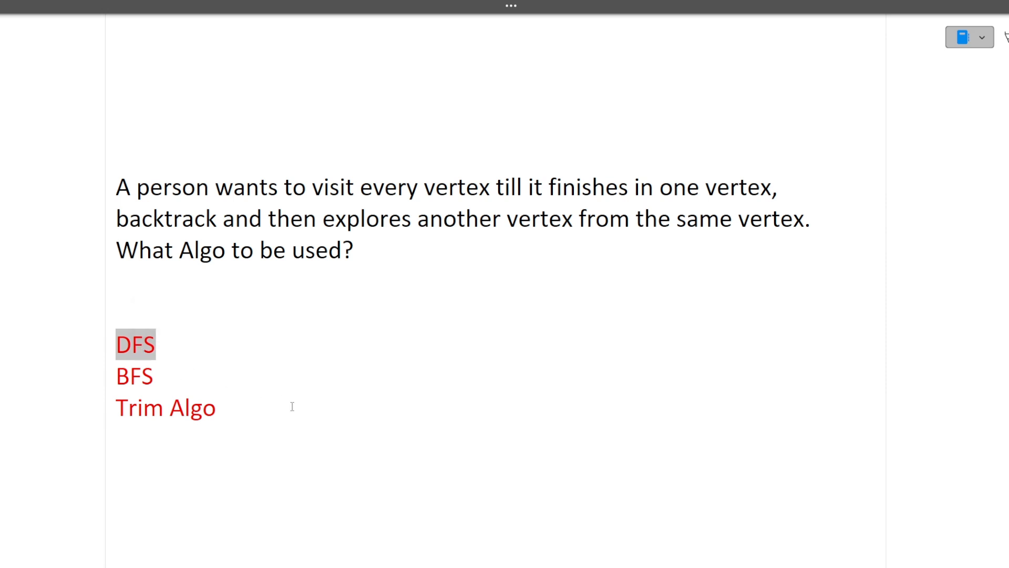
pyautogui.scroll(-3)
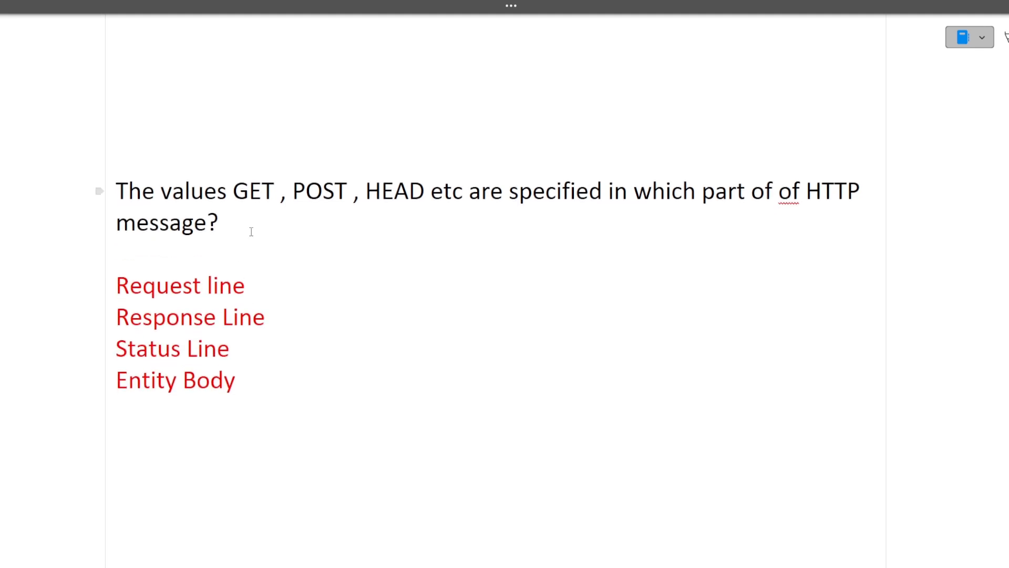
pyautogui.moveTo(493, 215)
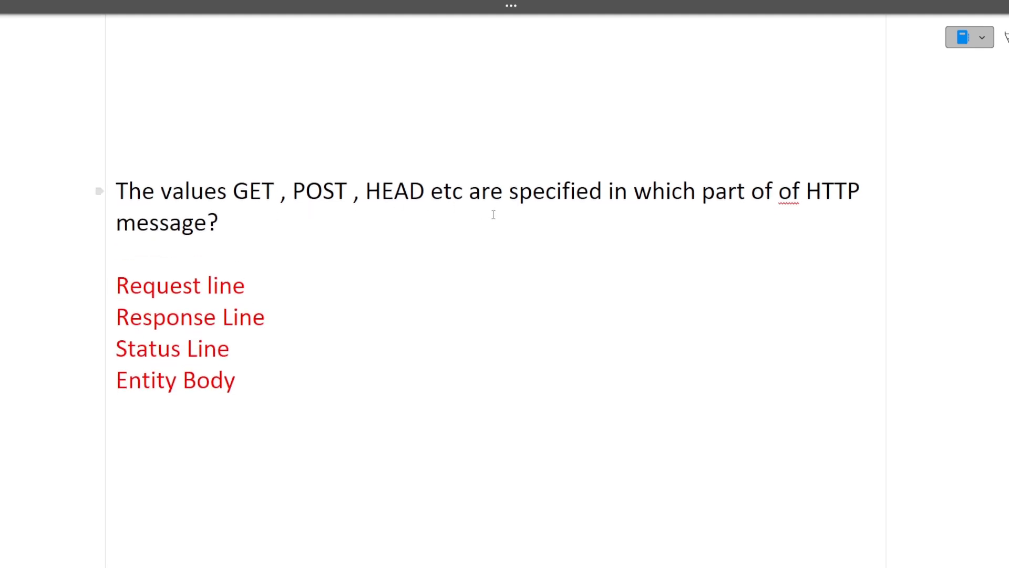
pyautogui.moveTo(587, 221)
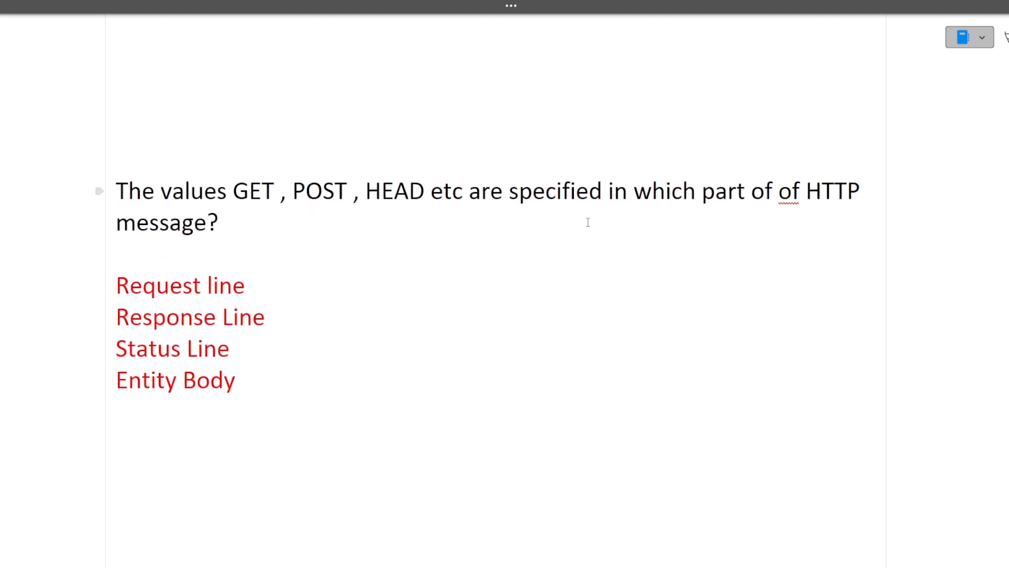